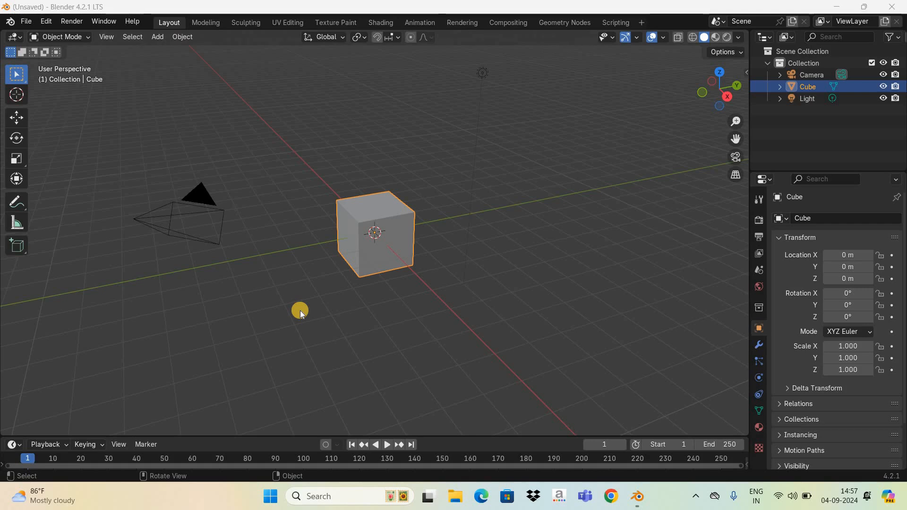
{"action": "mouse_move", "coordinate": [359, 313]}
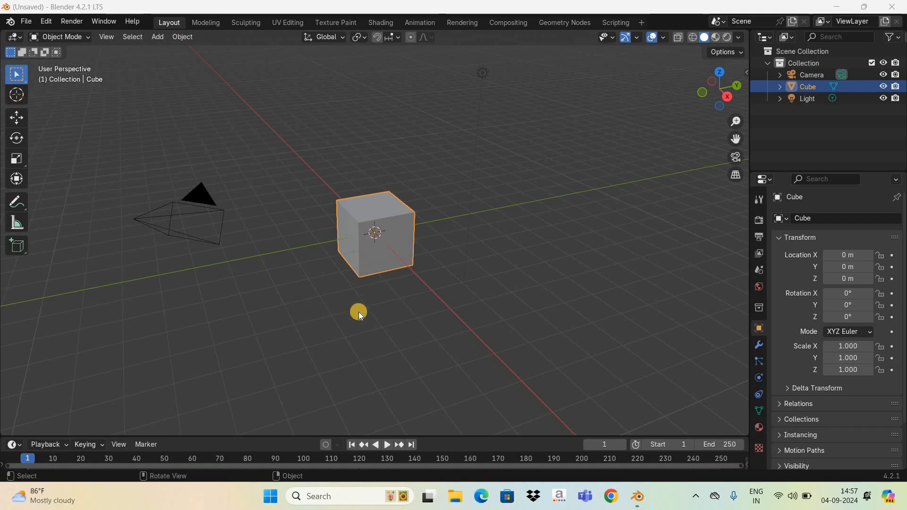
{"action": "mouse_move", "coordinate": [420, 289]}
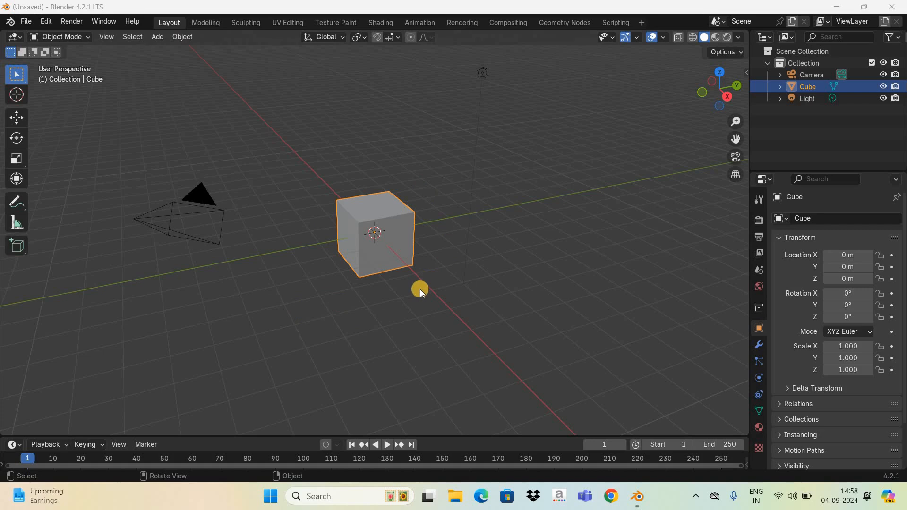
{"action": "mouse_move", "coordinate": [399, 272]}
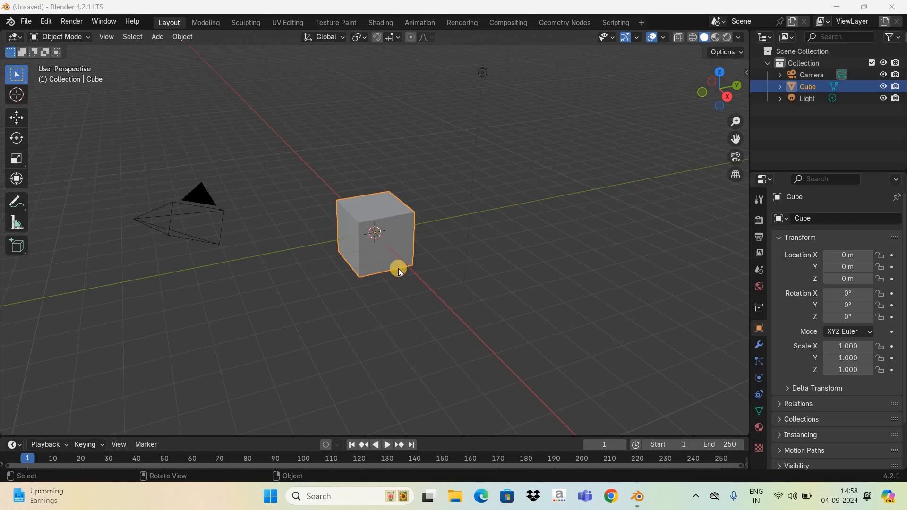
{"action": "mouse_move", "coordinate": [399, 207]}
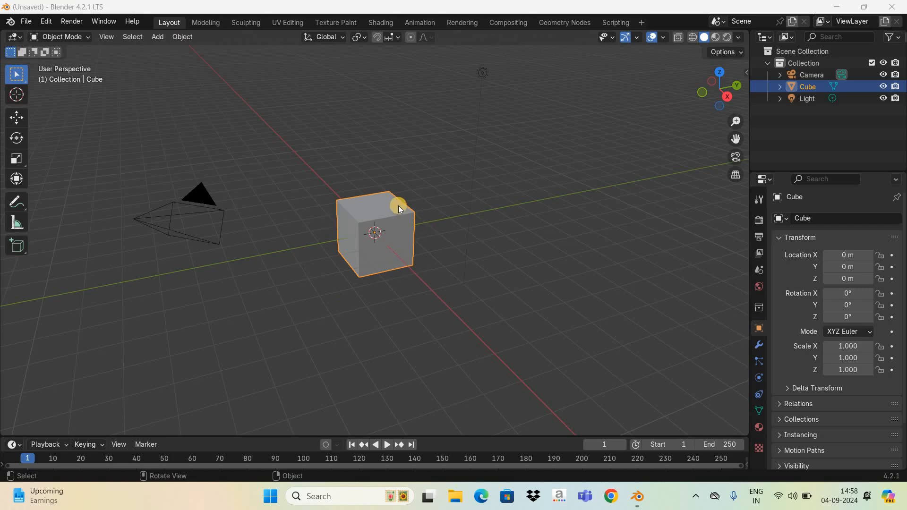
{"action": "mouse_move", "coordinate": [335, 25]}
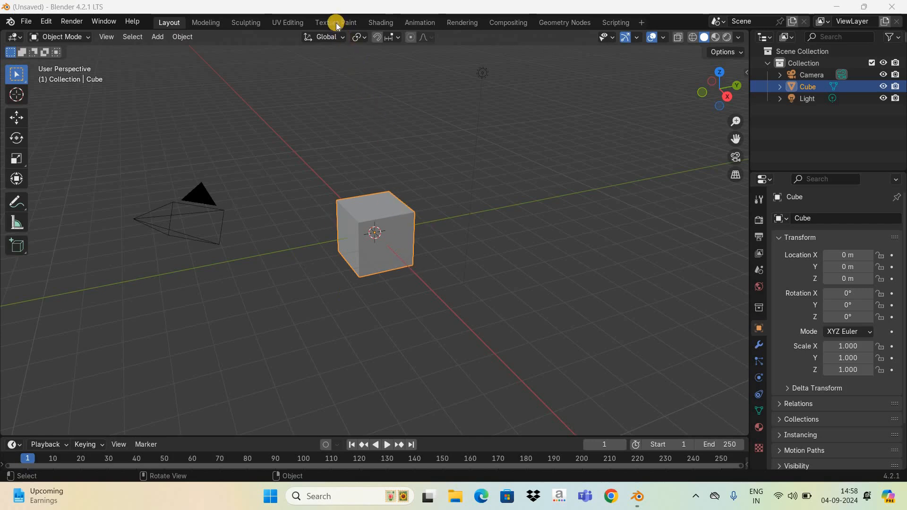
{"action": "mouse_move", "coordinate": [335, 23]}
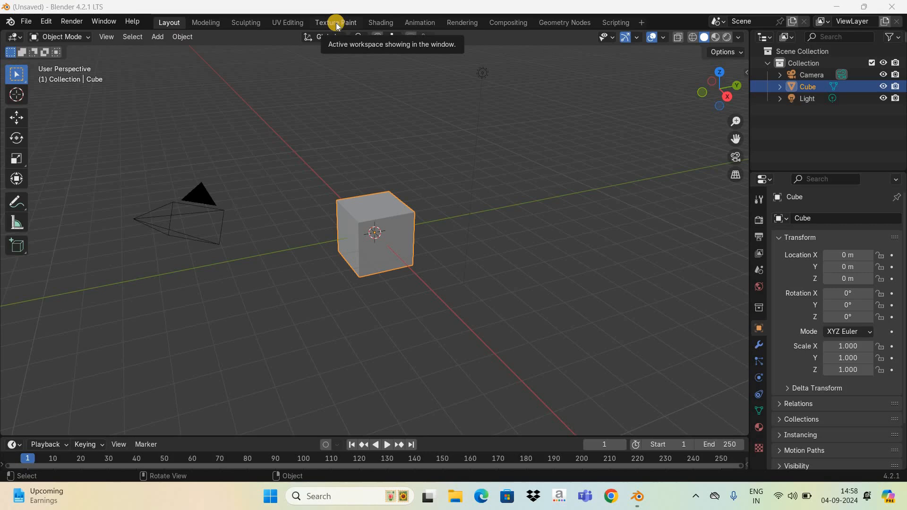
- Switch from the default layout to the Texture Paint workspace
{"action": "left_click", "coordinate": [329, 21]}
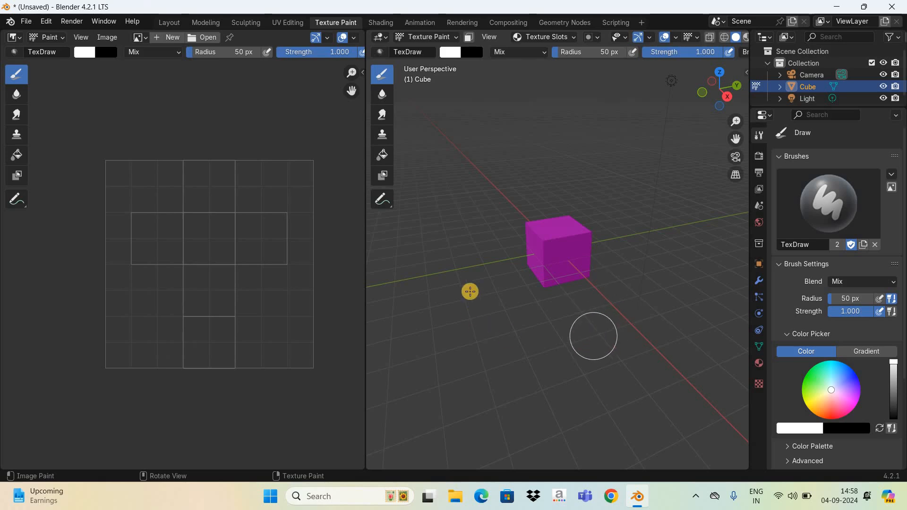
{"action": "mouse_move", "coordinate": [609, 221]}
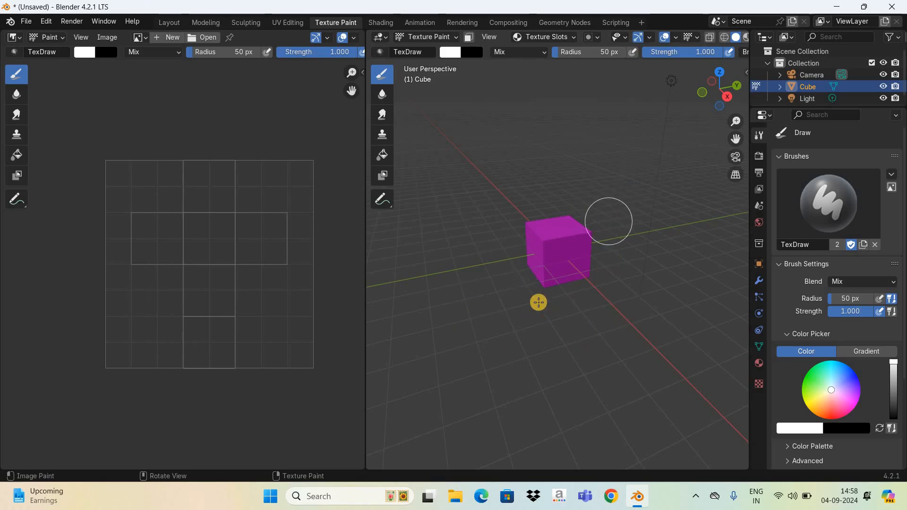
{"action": "mouse_move", "coordinate": [611, 263]}
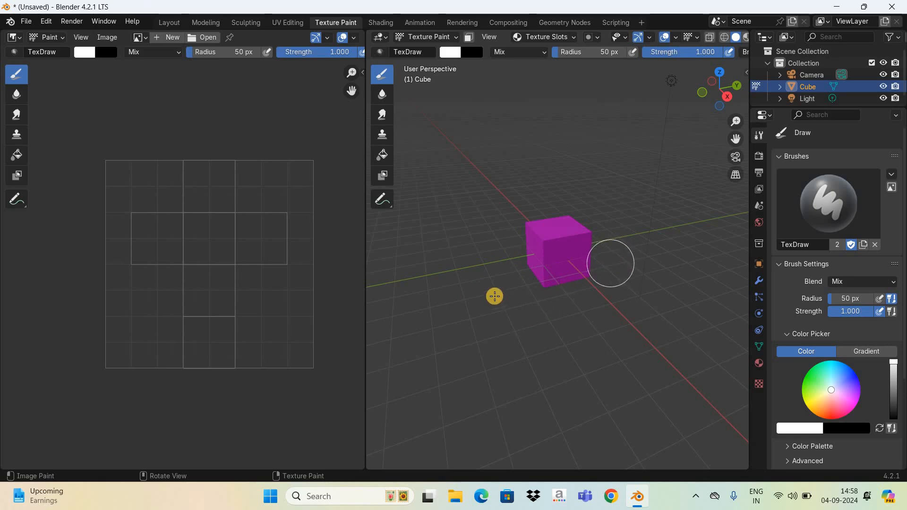
{"action": "mouse_move", "coordinate": [218, 247]}
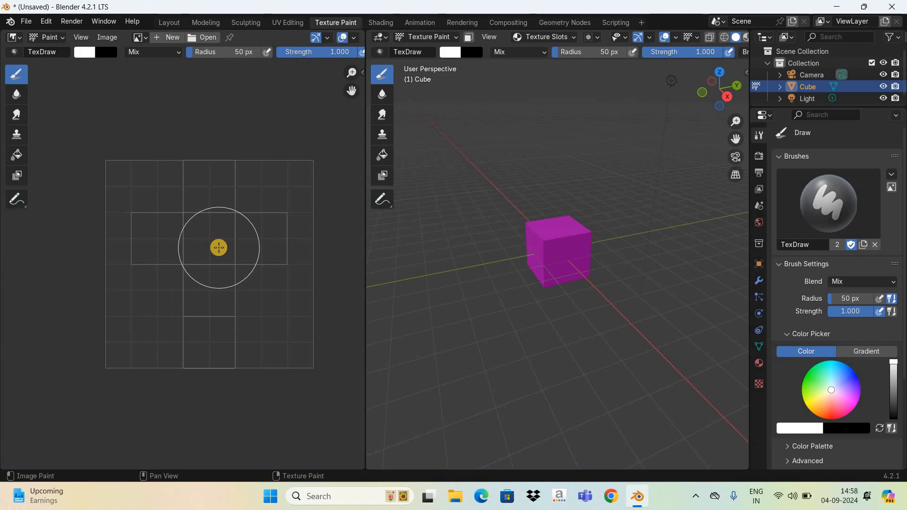
{"action": "mouse_move", "coordinate": [210, 233]}
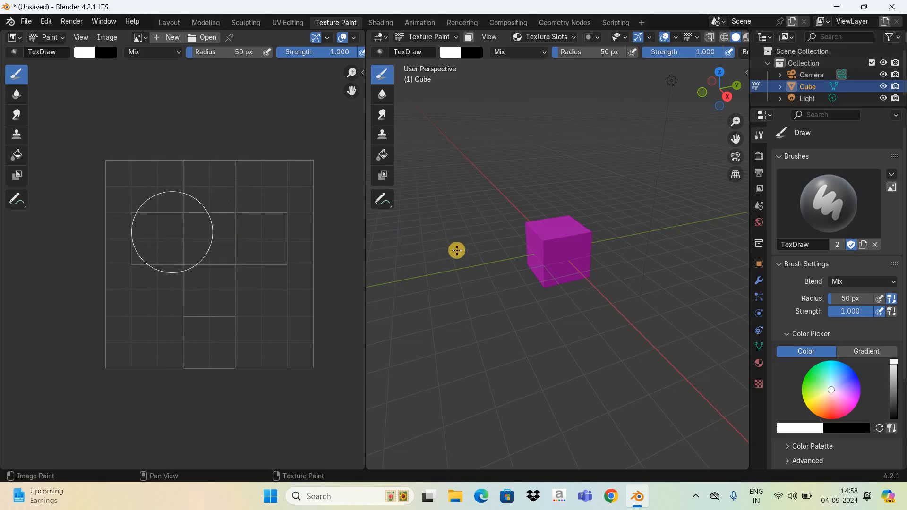
{"action": "mouse_move", "coordinate": [566, 261]}
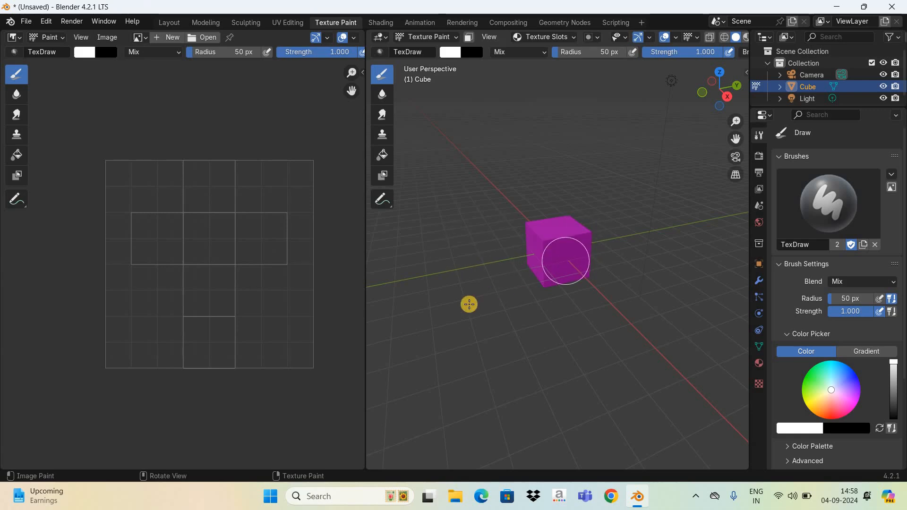
{"action": "mouse_move", "coordinate": [469, 305]}
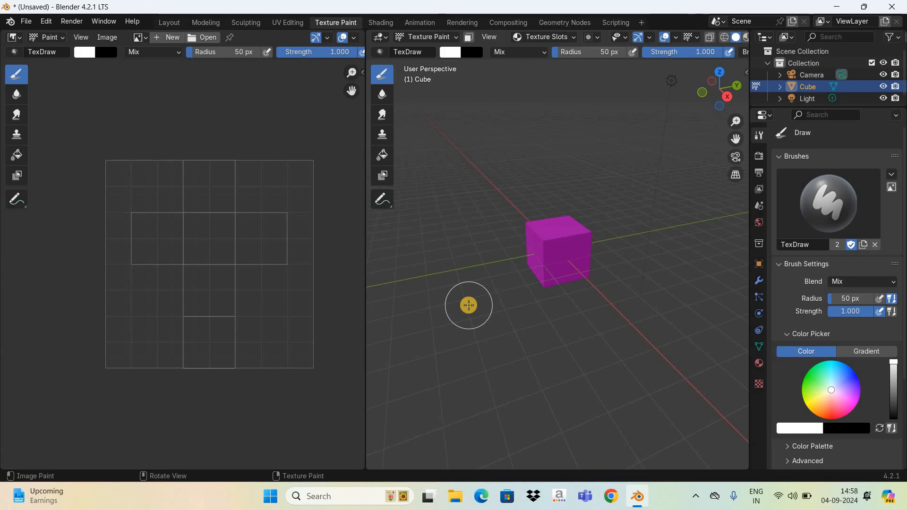
{"action": "mouse_move", "coordinate": [324, 221]}
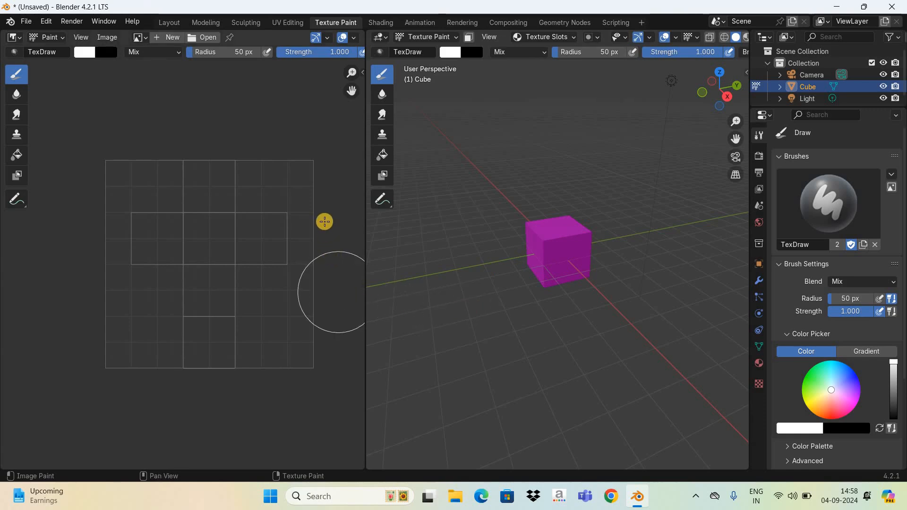
{"action": "mouse_move", "coordinate": [251, 308]}
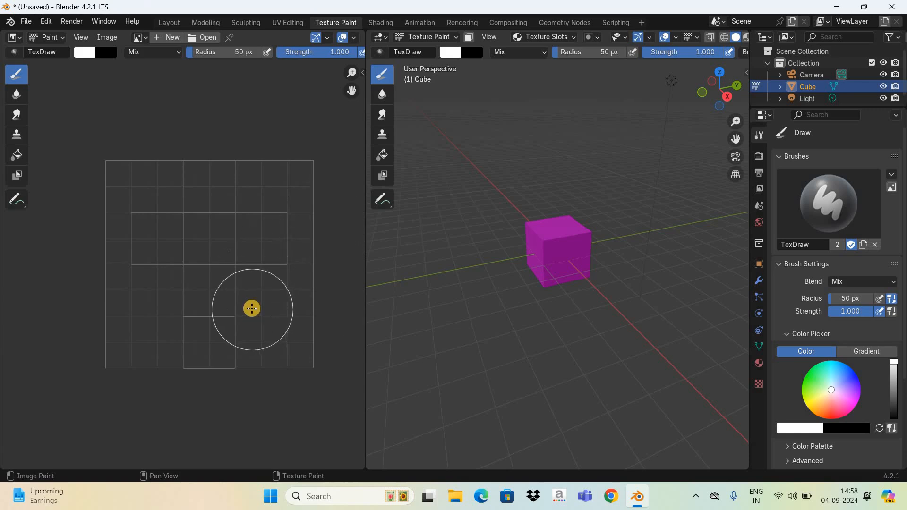
{"action": "mouse_move", "coordinate": [447, 272]}
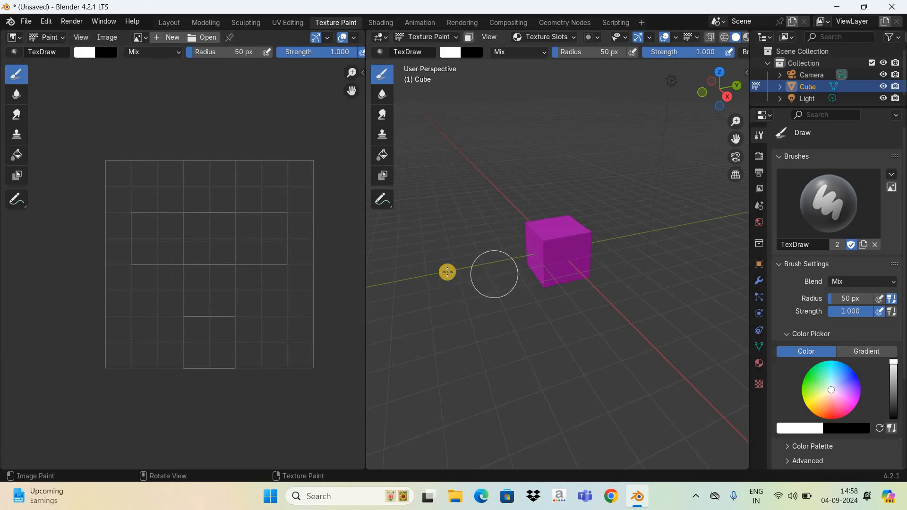
{"action": "mouse_move", "coordinate": [568, 46]}
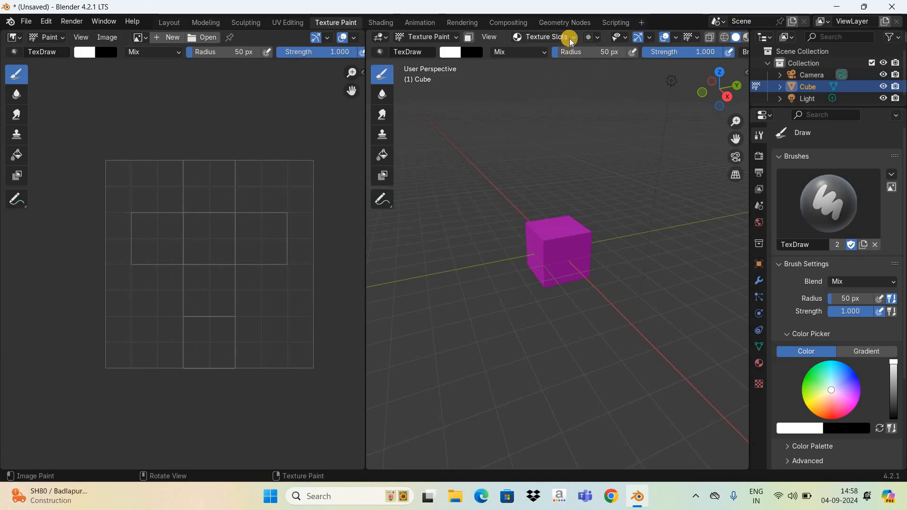
- Show the Texture Slots popover and its list of addable paint slot types
{"action": "left_click", "coordinate": [542, 36]}
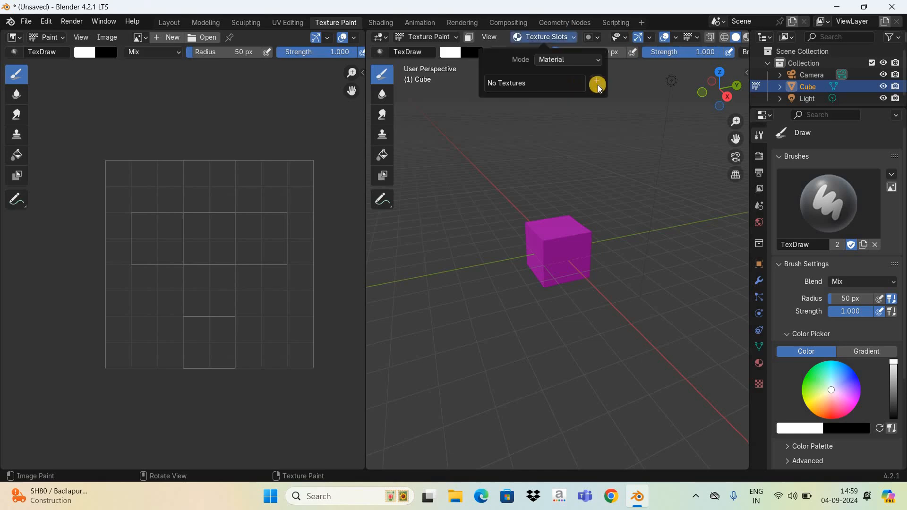
{"action": "mouse_move", "coordinate": [596, 83]}
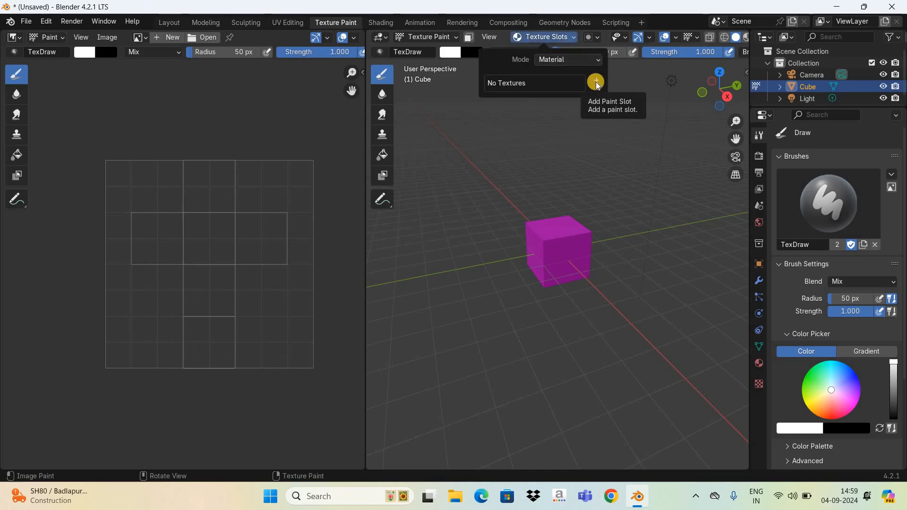
{"action": "left_click", "coordinate": [596, 80]}
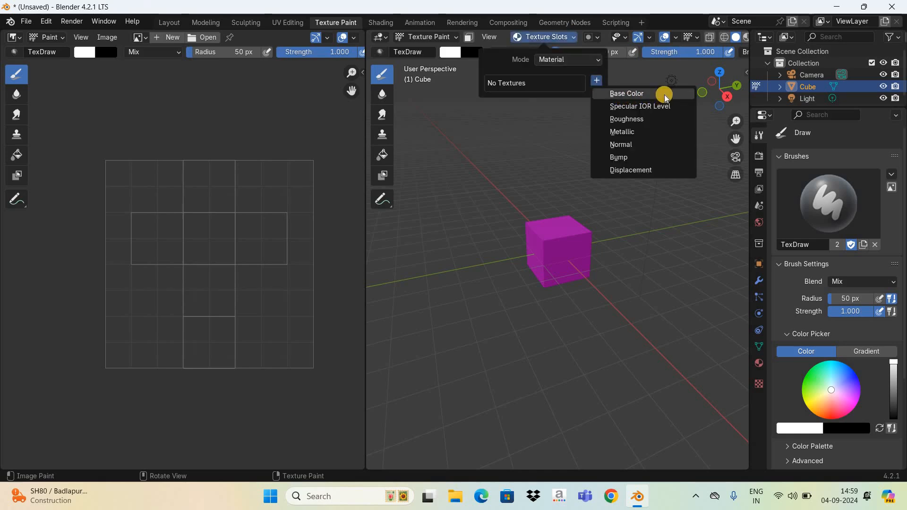
{"action": "mouse_move", "coordinate": [664, 96]}
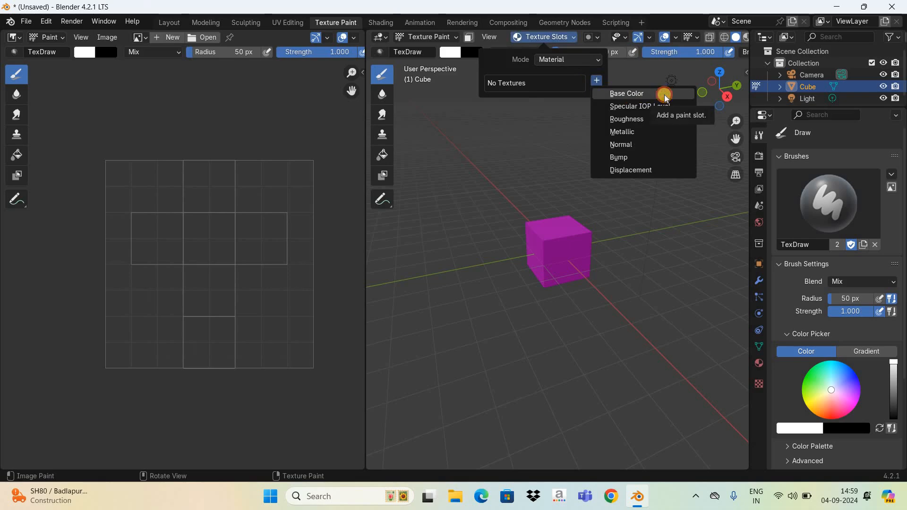
- Add a blank 1024×1024 Base Color paint slot without alpha to the cube's material
{"action": "left_click", "coordinate": [627, 94]}
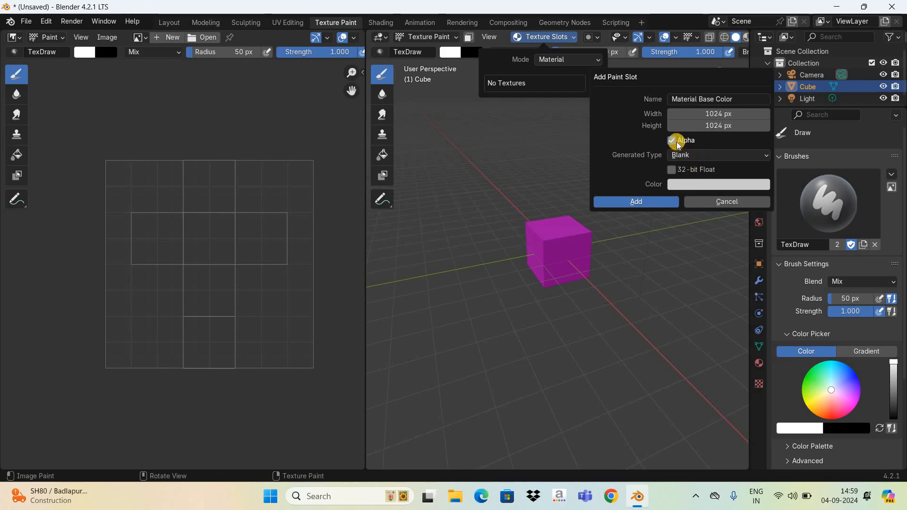
{"action": "mouse_move", "coordinate": [672, 142]}
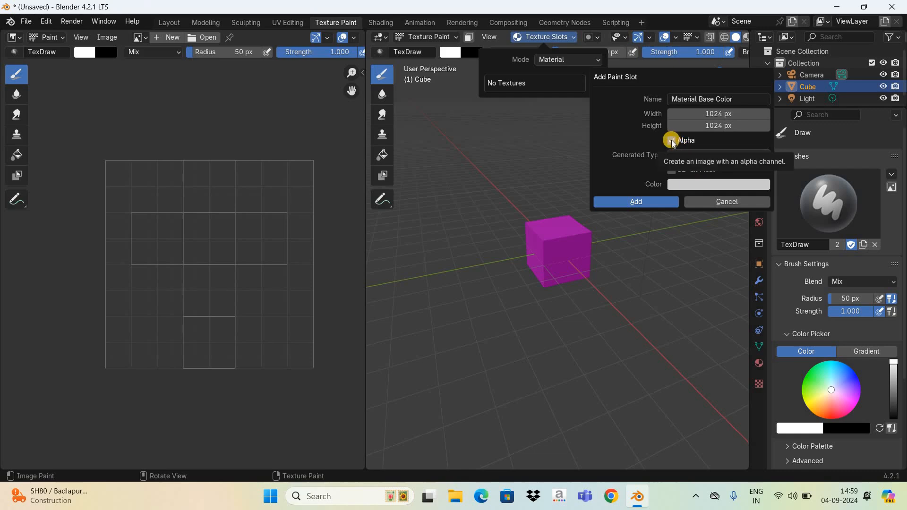
{"action": "mouse_move", "coordinate": [664, 188]}
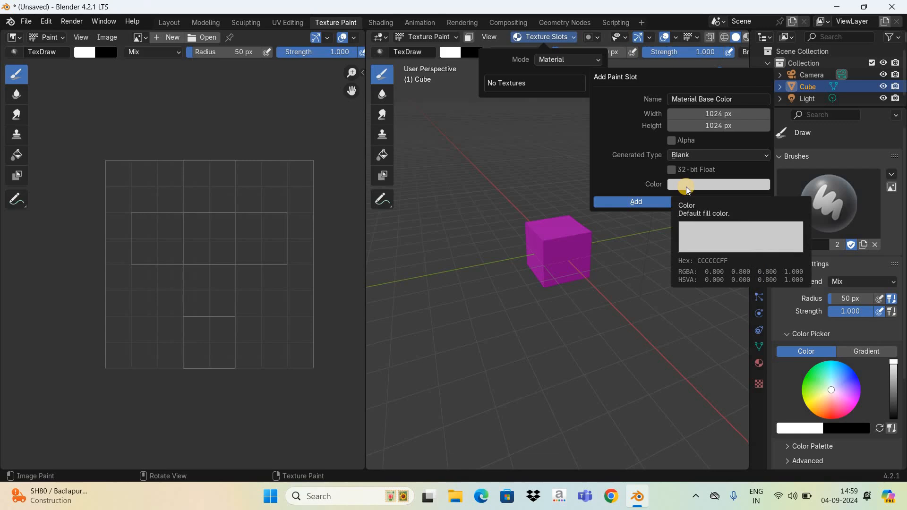
{"action": "mouse_move", "coordinate": [625, 205]}
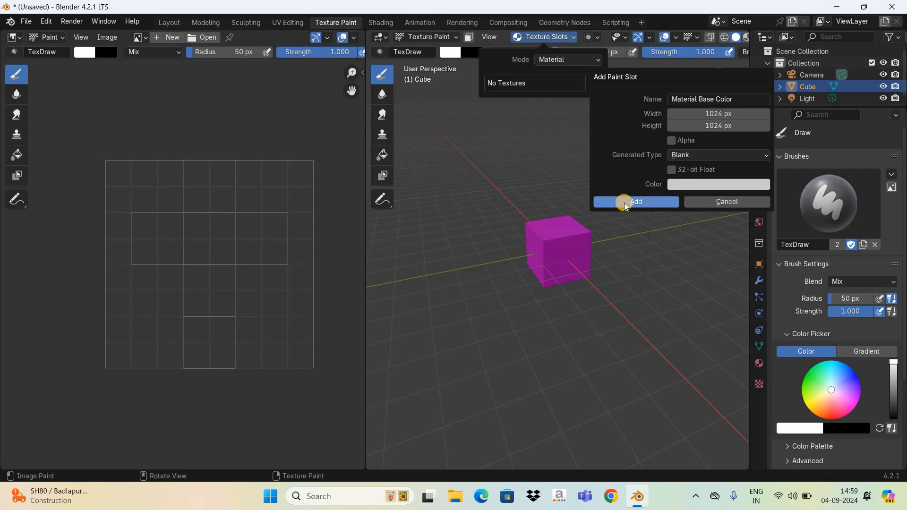
{"action": "left_click", "coordinate": [634, 203]}
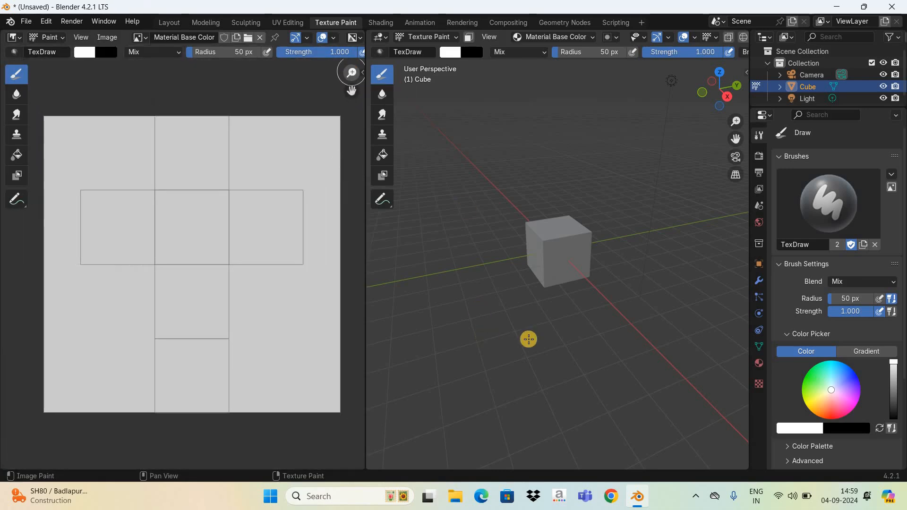
{"action": "mouse_move", "coordinate": [549, 346]}
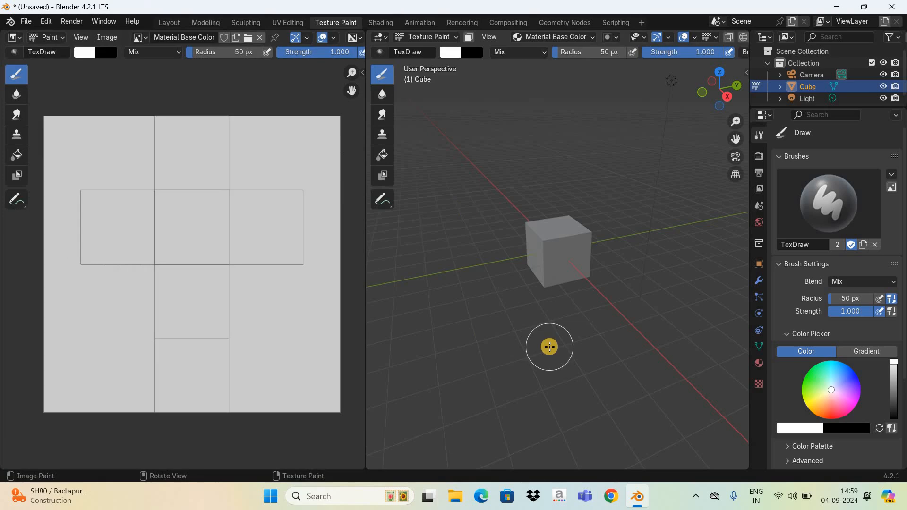
{"action": "mouse_move", "coordinate": [578, 272]}
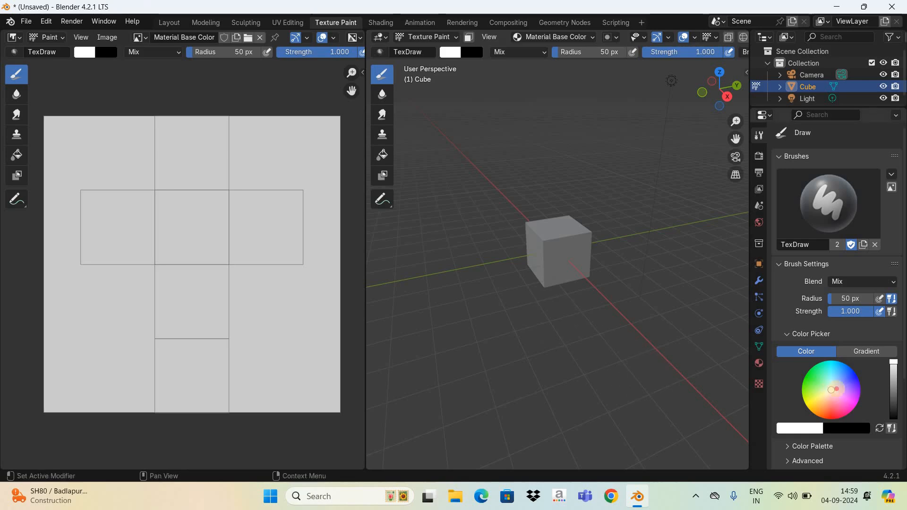
- Paint three cube faces blue with TexDraw, then switch the brush colour to green
{"action": "left_click", "coordinate": [847, 382]}
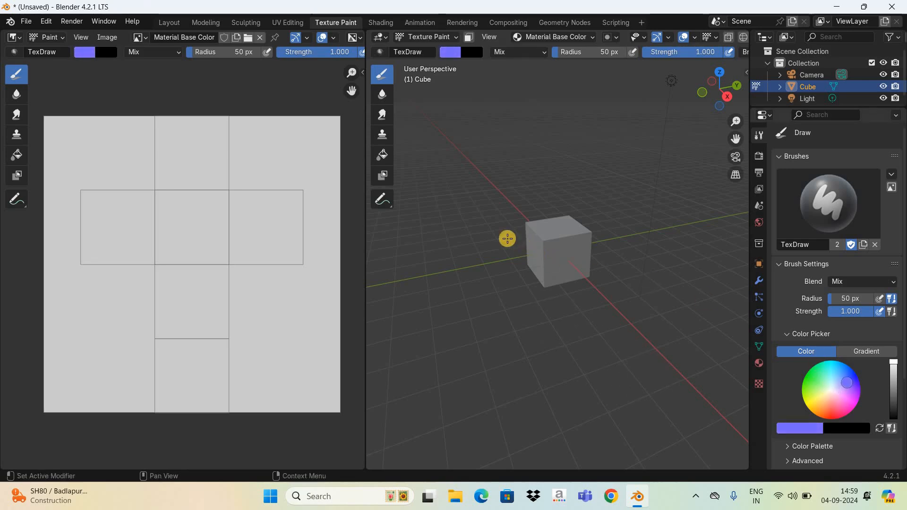
{"action": "mouse_move", "coordinate": [627, 294]}
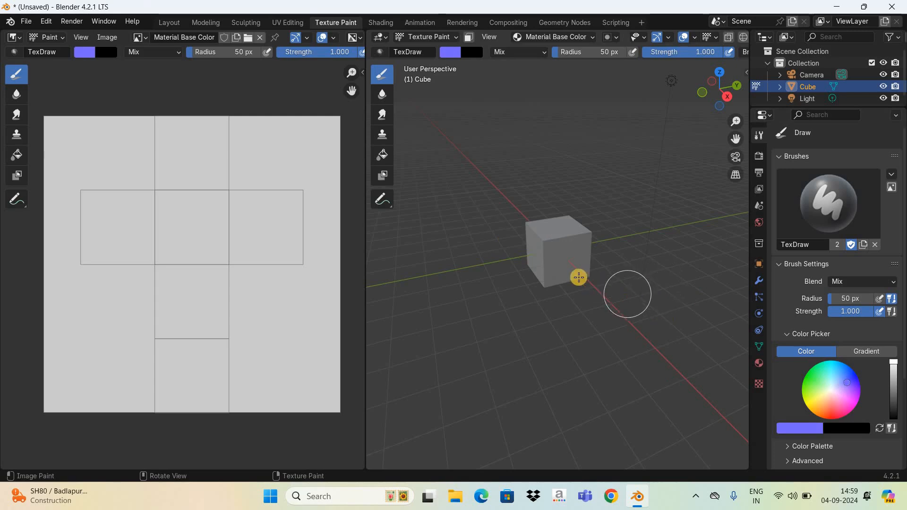
{"action": "mouse_move", "coordinate": [539, 264]}
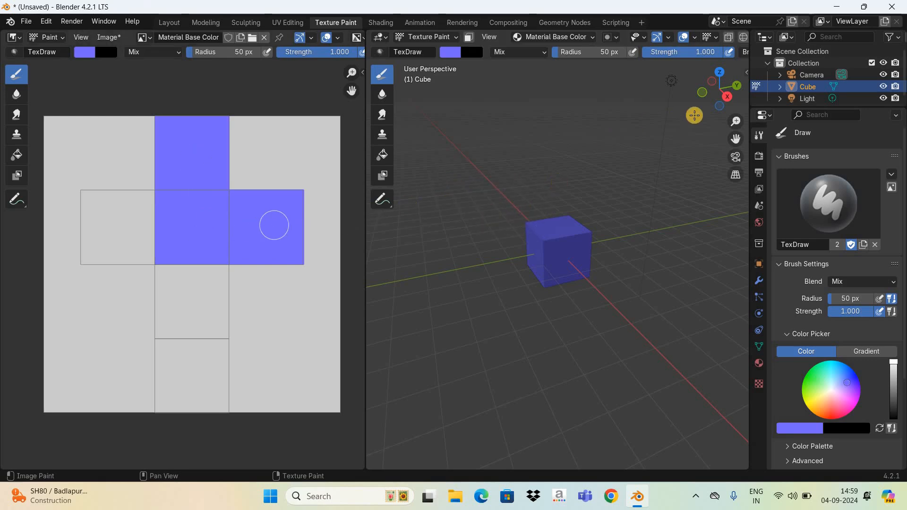
{"action": "mouse_move", "coordinate": [736, 85]}
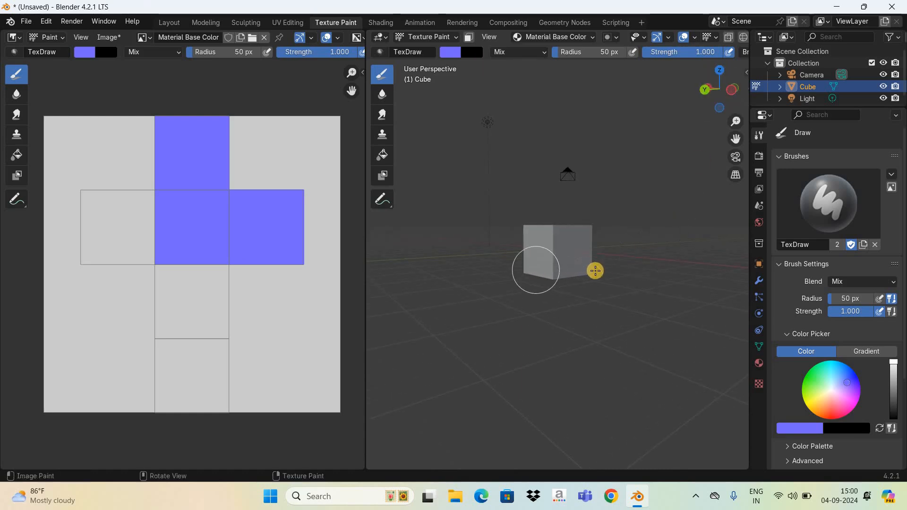
{"action": "mouse_move", "coordinate": [700, 337]}
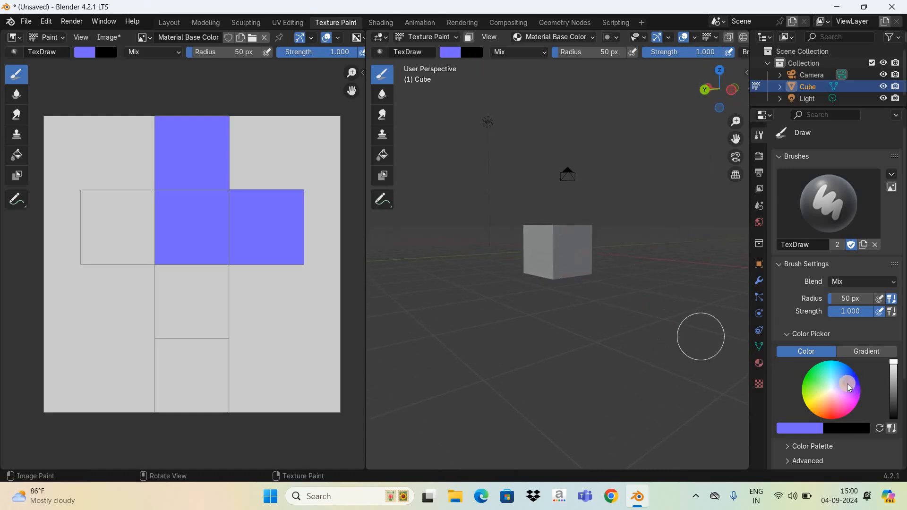
{"action": "left_click", "coordinate": [813, 378]}
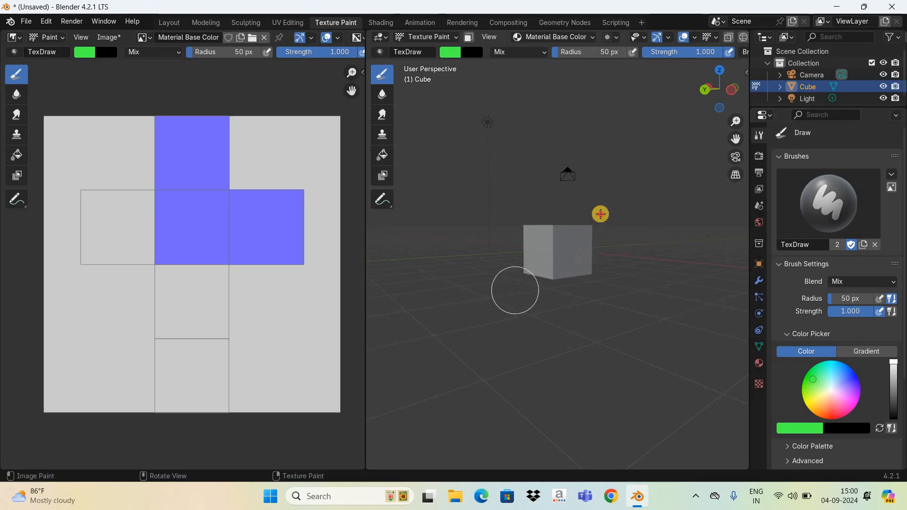
- Paint the two bottom faces green, then move the brush colour away from green
{"action": "left_click", "coordinate": [555, 248]}
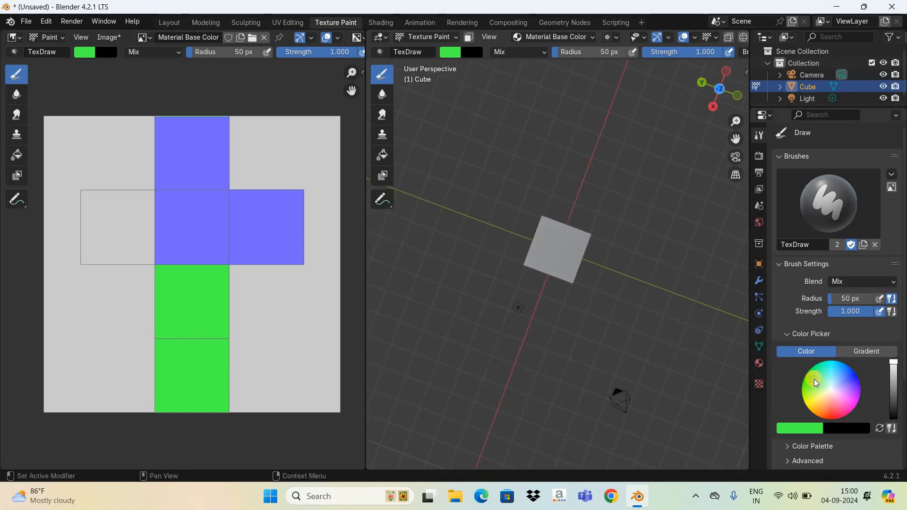
{"action": "left_click", "coordinate": [827, 398]}
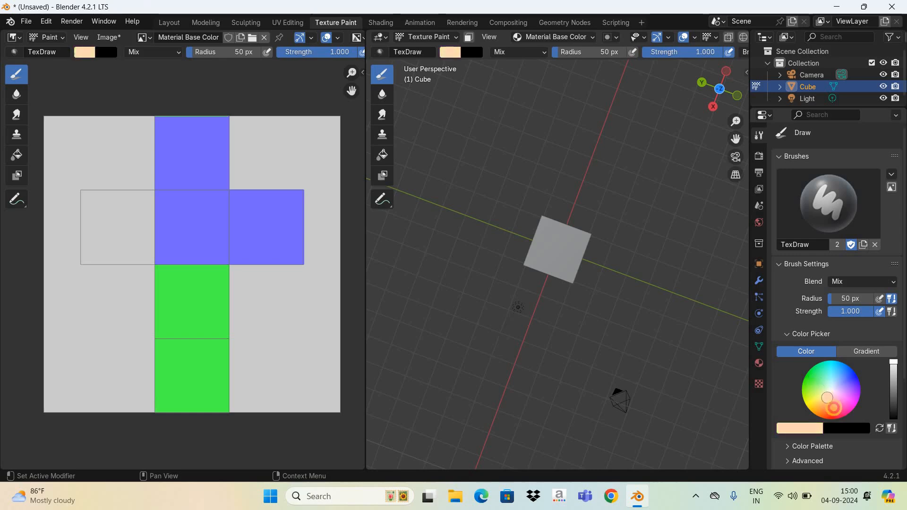
- Set the brush to red and paint a sixth cube face with it
{"action": "left_click", "coordinate": [834, 408]}
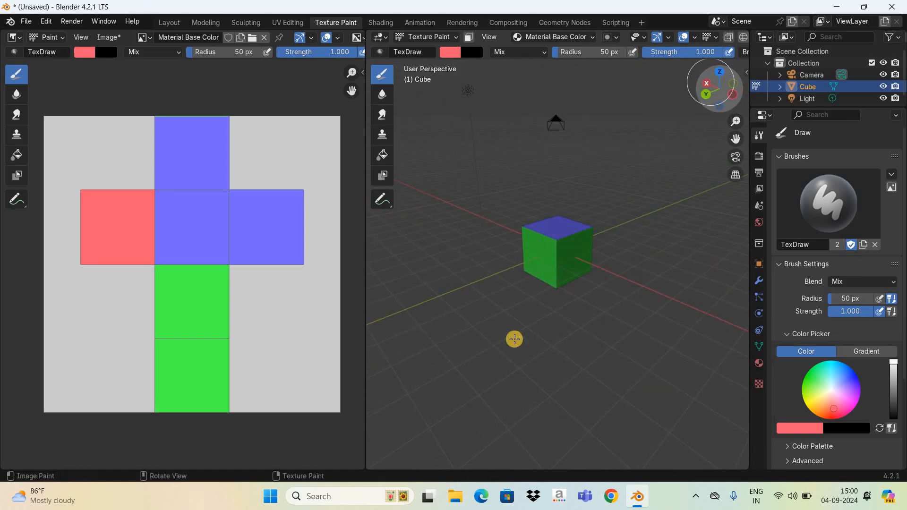
{"action": "mouse_move", "coordinate": [514, 339]}
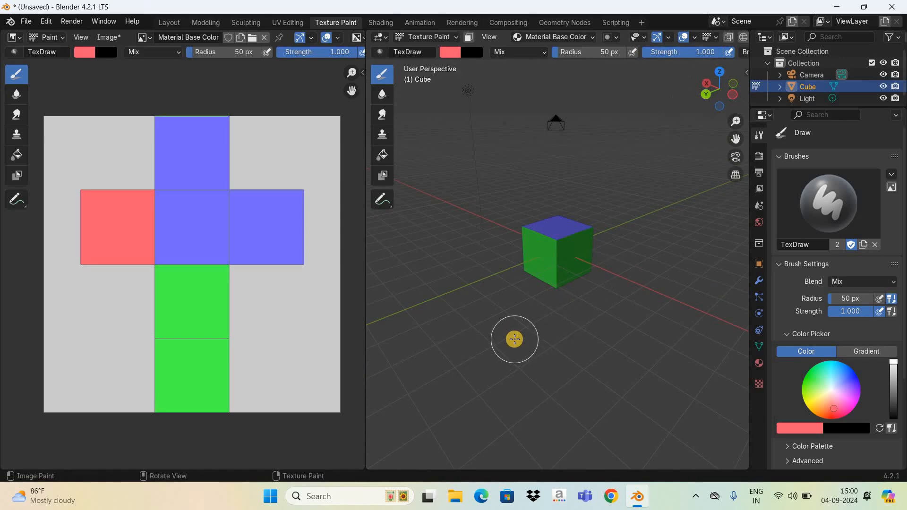